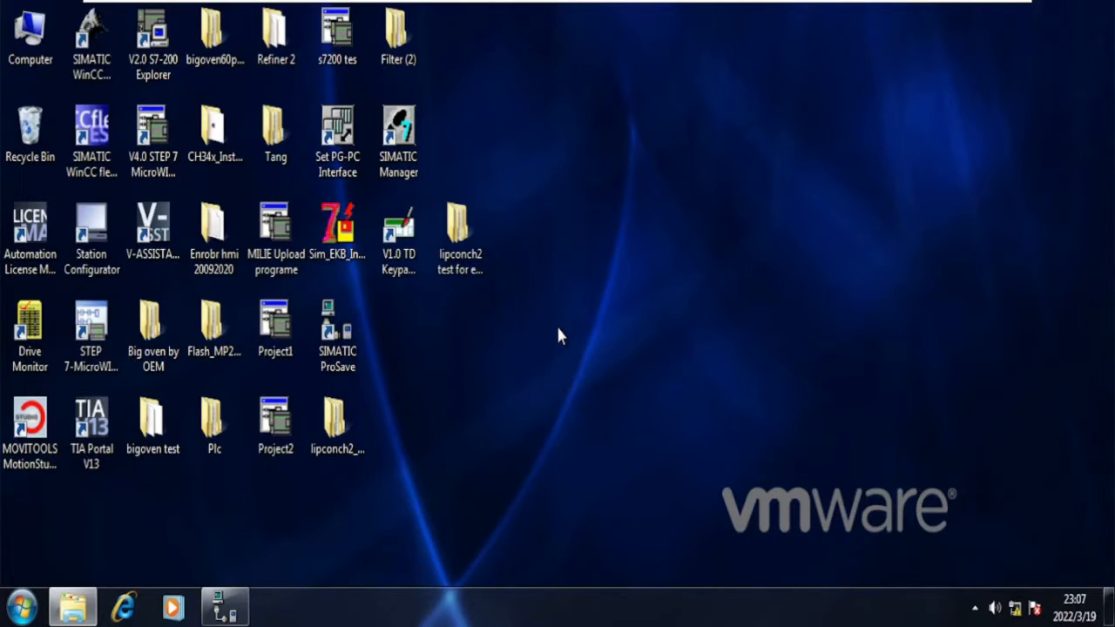
- Launch SIMATIC ProSave and move its window into clear view
{"action": "left_click", "coordinate": [338, 334]}
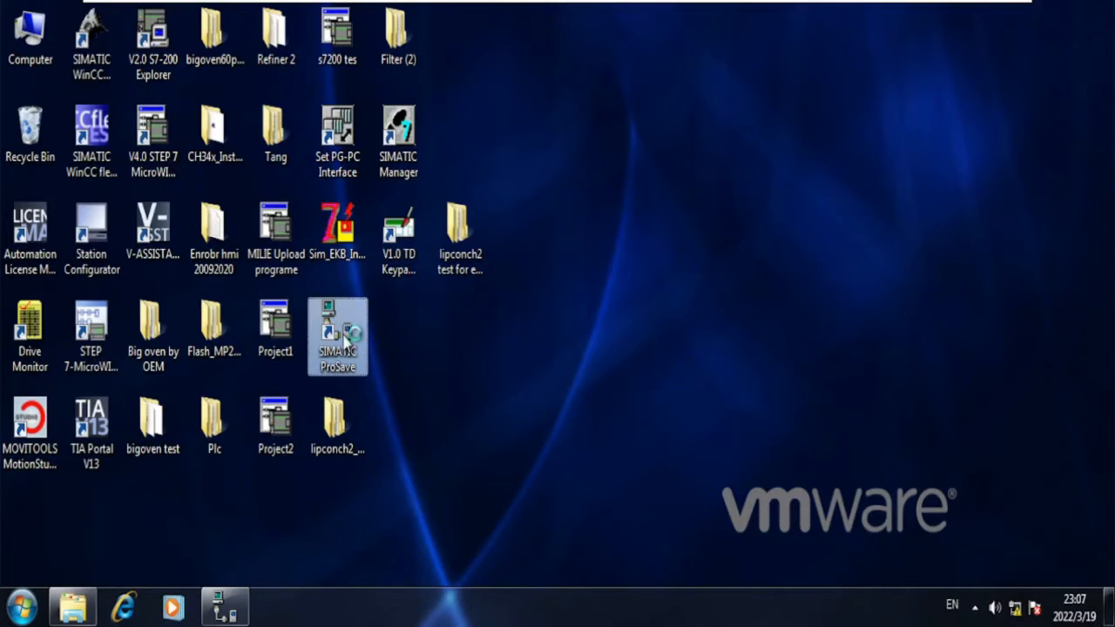
{"action": "double_click", "coordinate": [337, 335]}
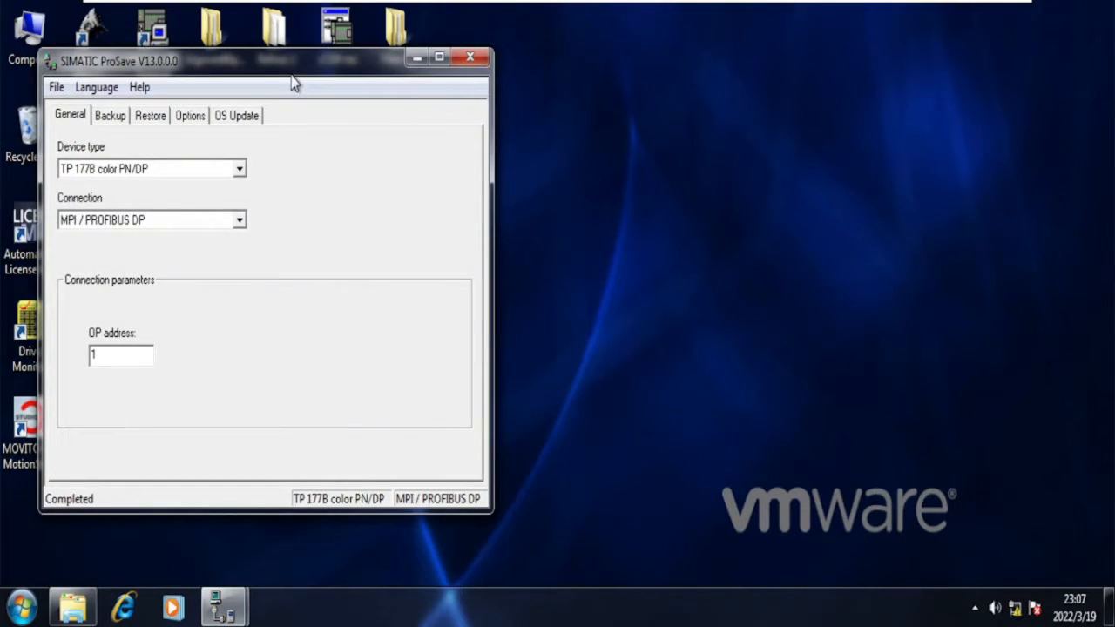
{"action": "left_click_drag", "start_coordinate": [292, 61], "coordinate": [635, 82]}
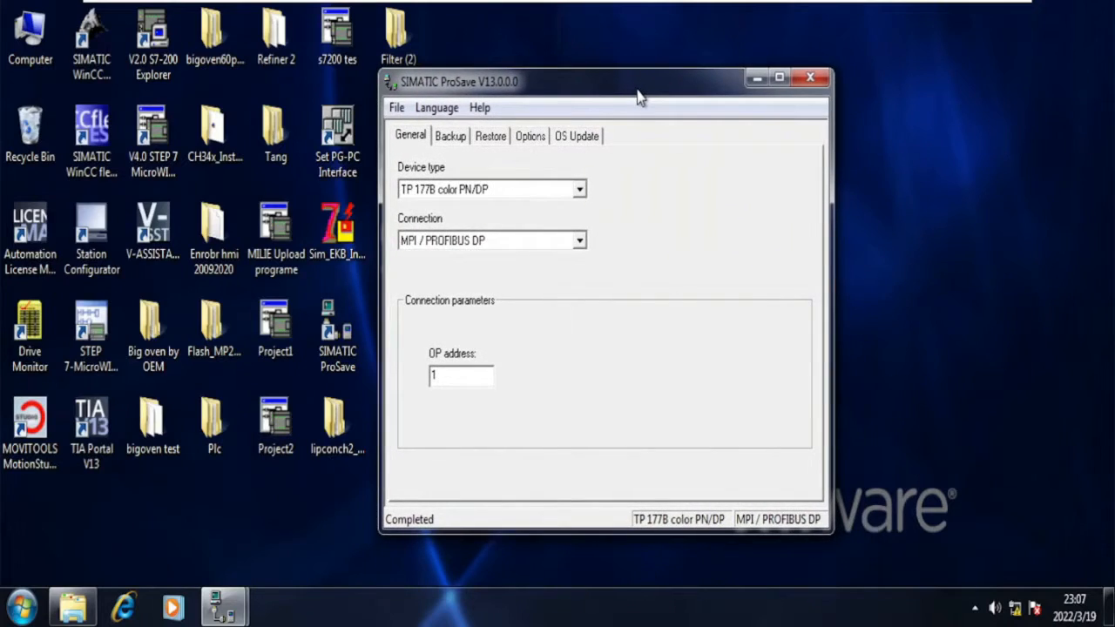
{"action": "mouse_move", "coordinate": [575, 112]}
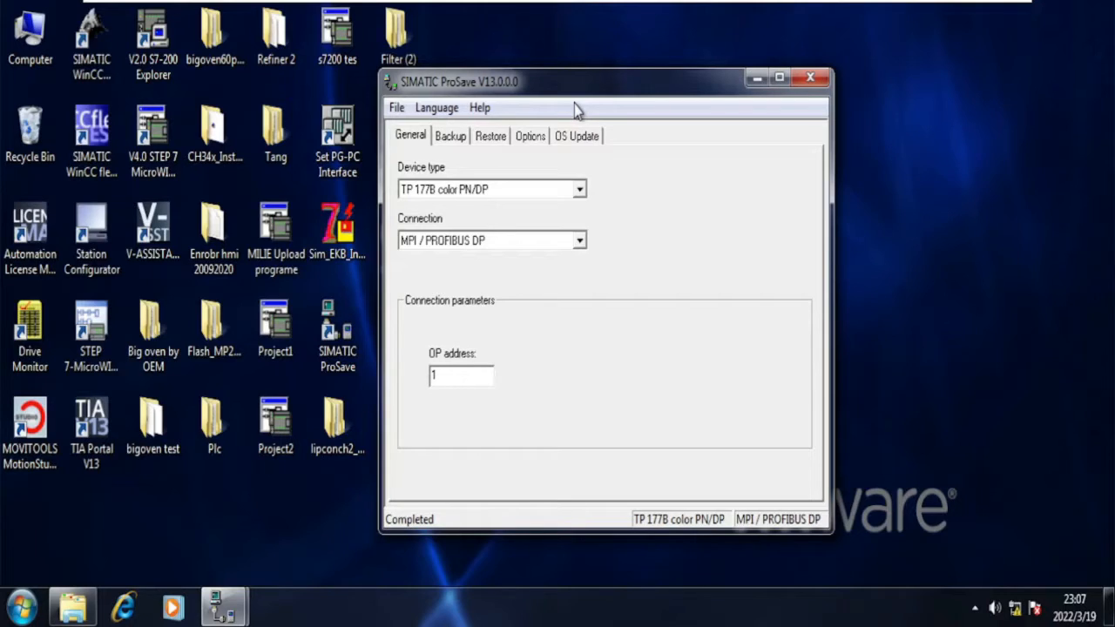
{"action": "mouse_move", "coordinate": [496, 195]}
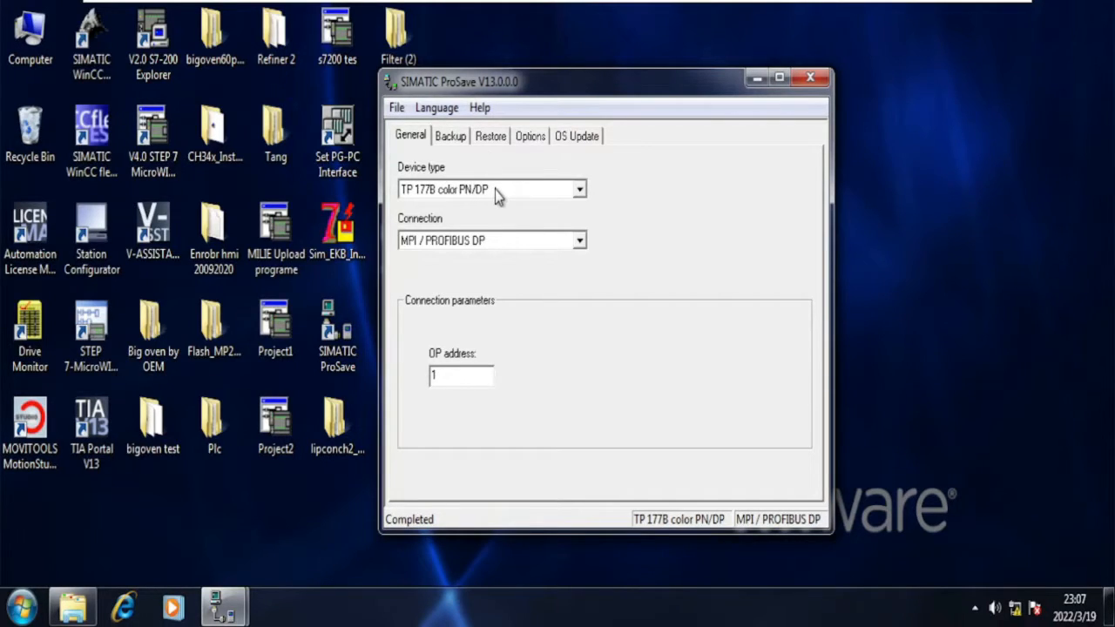
- Keep device type TP 177B color PN/DP and set the connection to MPI / PROFIBUS DP
{"action": "left_click", "coordinate": [578, 188]}
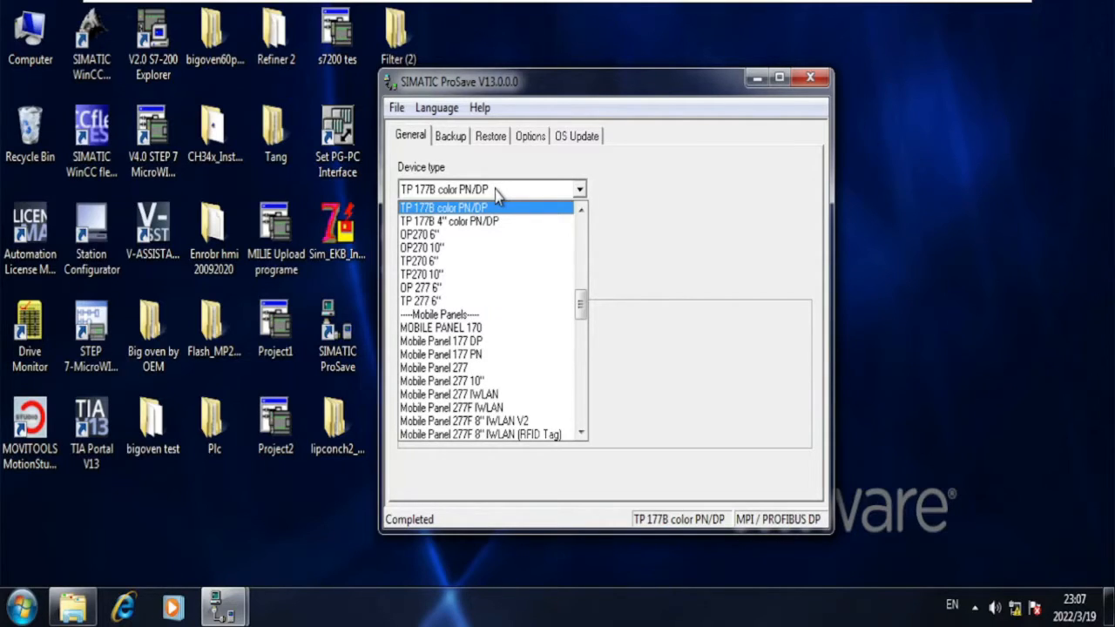
{"action": "mouse_move", "coordinate": [592, 216]}
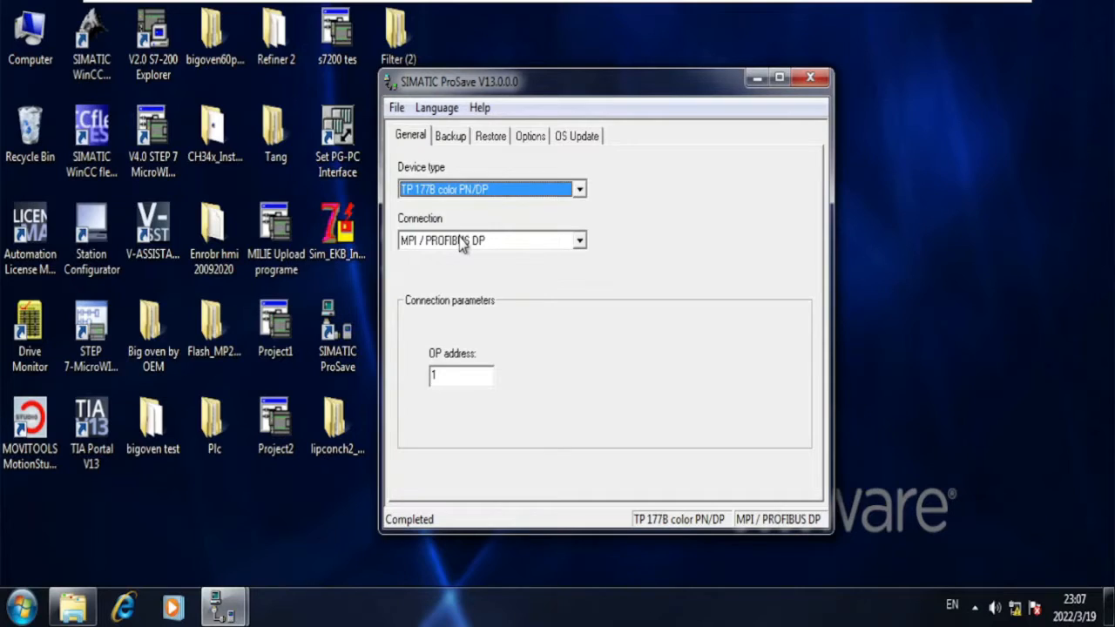
{"action": "mouse_move", "coordinate": [501, 230]}
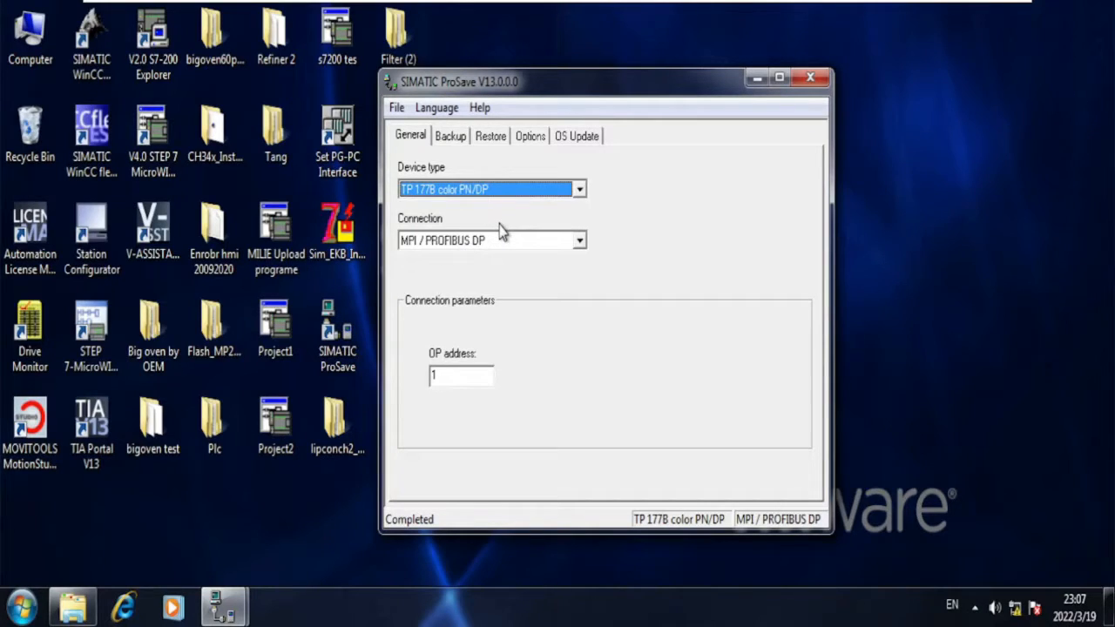
{"action": "mouse_move", "coordinate": [533, 247]}
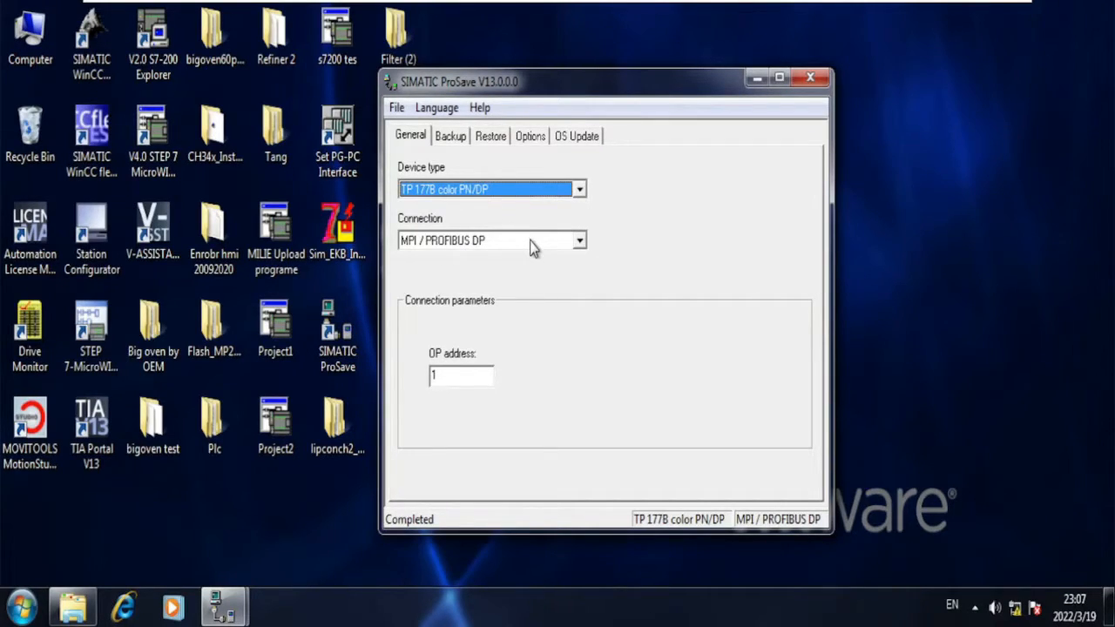
{"action": "left_click", "coordinate": [578, 241]}
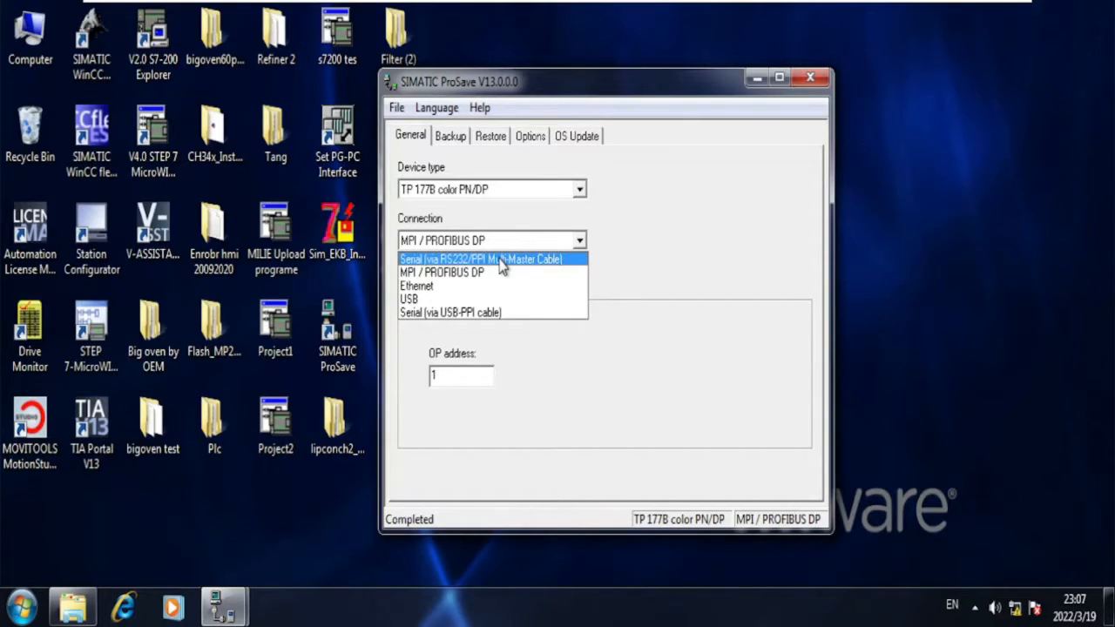
{"action": "left_click", "coordinate": [442, 272]}
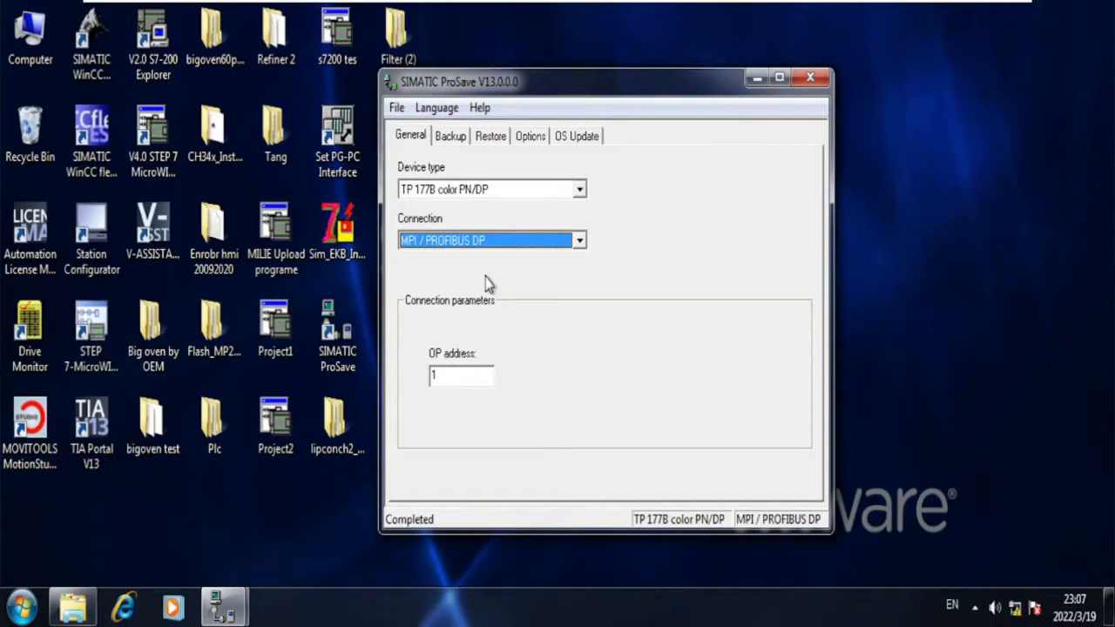
{"action": "mouse_move", "coordinate": [461, 331]}
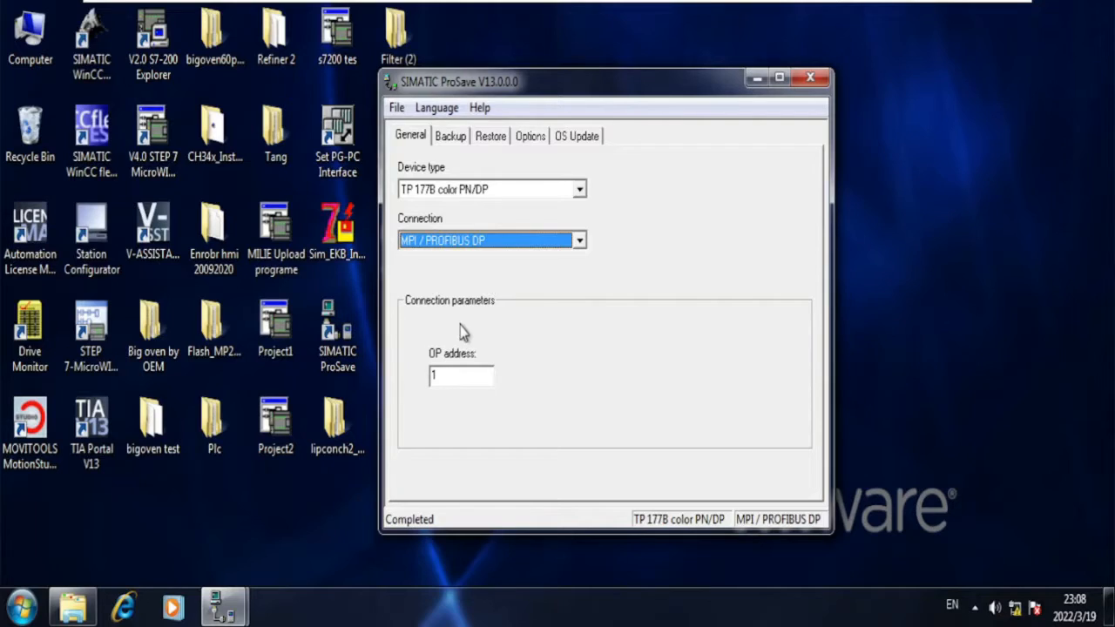
{"action": "mouse_move", "coordinate": [460, 374]}
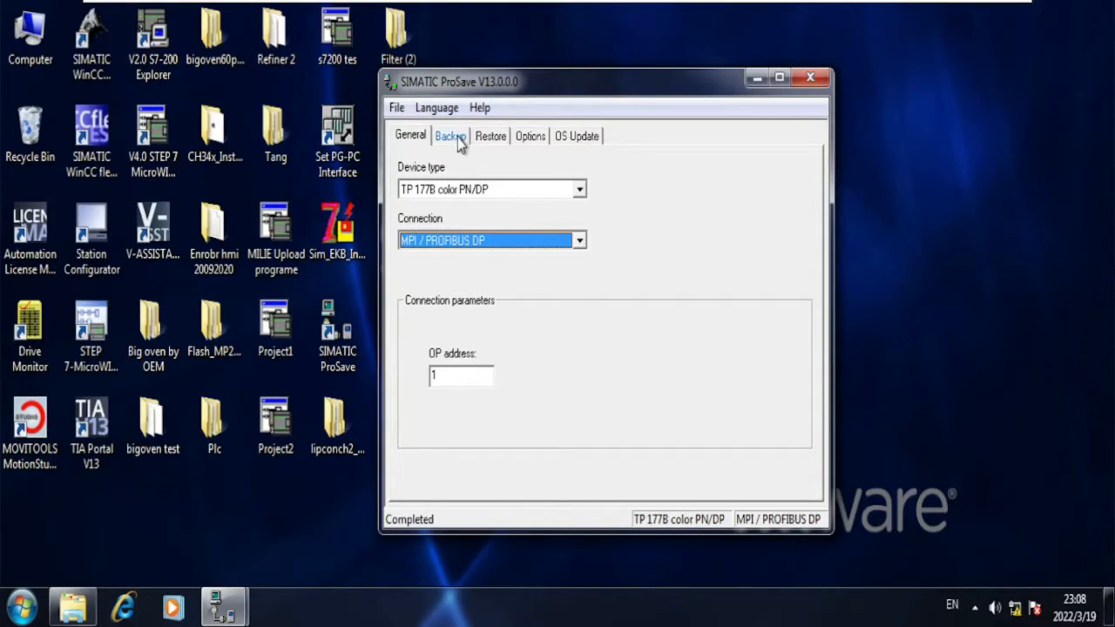
- Show the backup settings, set for a complete backup with licences
{"action": "left_click", "coordinate": [449, 136]}
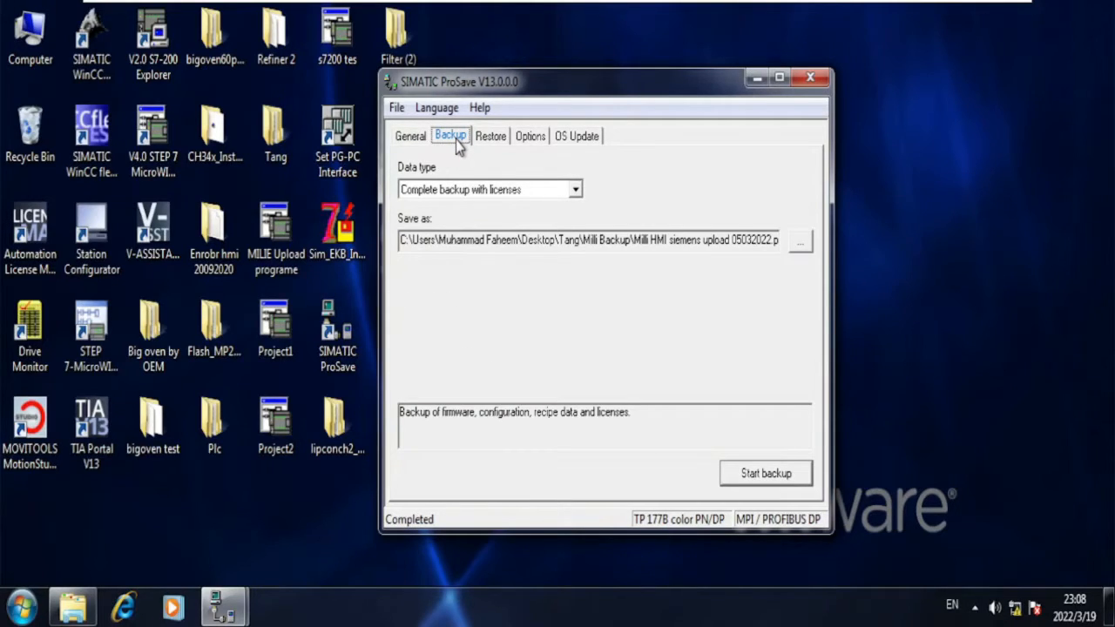
{"action": "mouse_move", "coordinate": [657, 300]}
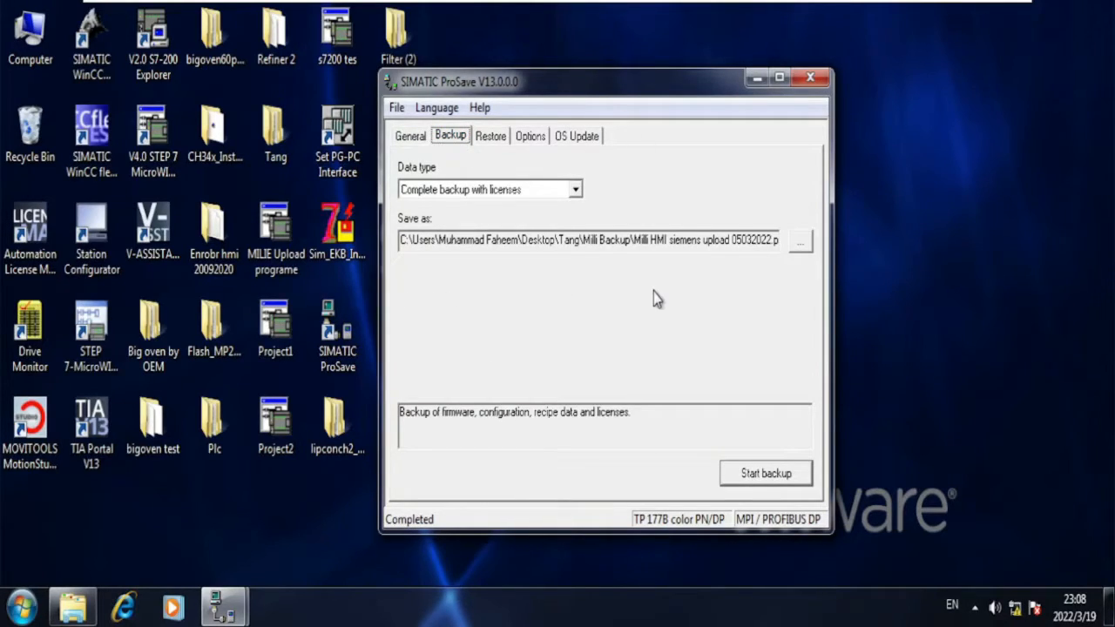
{"action": "mouse_move", "coordinate": [475, 299]}
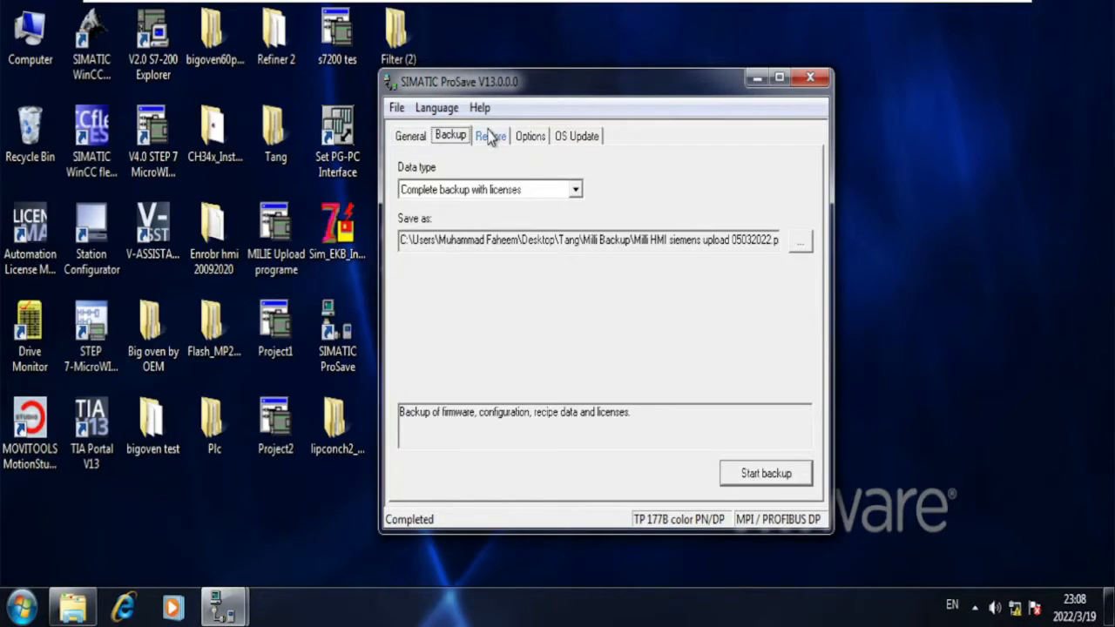
- Show the restore settings, with no backup file chosen yet
{"action": "left_click", "coordinate": [489, 136]}
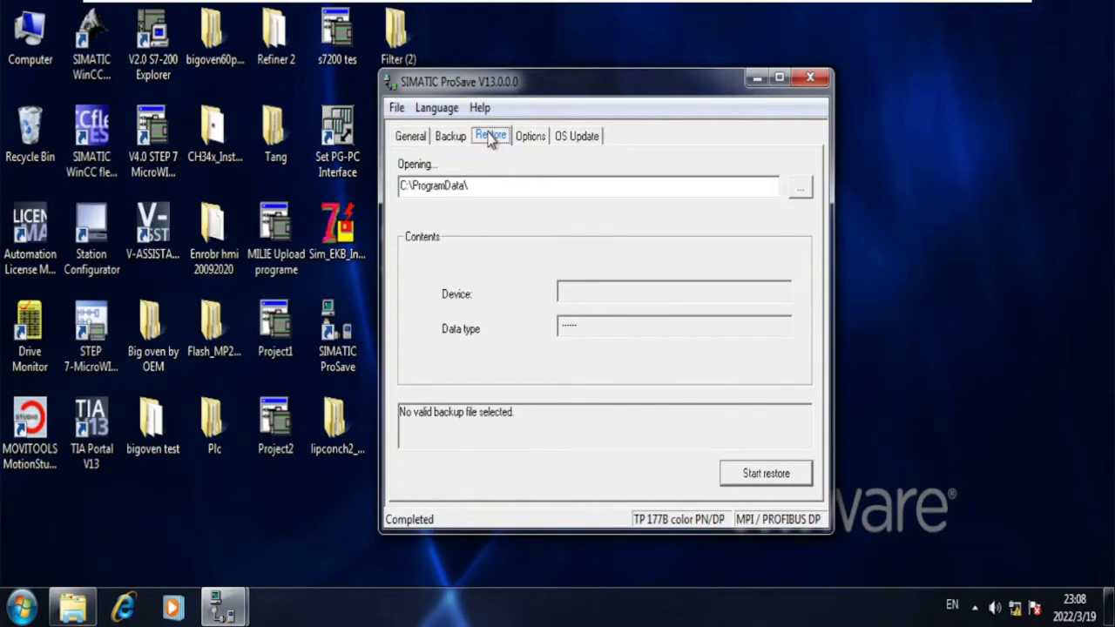
{"action": "mouse_move", "coordinate": [498, 185]}
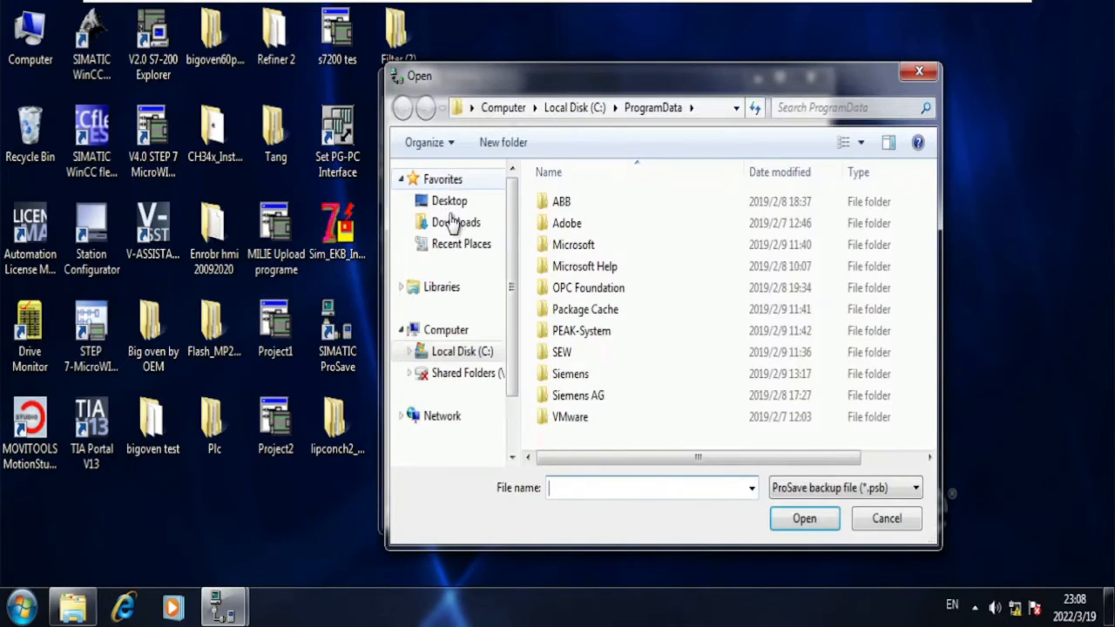
- Load Milli HMI siemens upload 05032022.psb from Desktop > Tang > Milli Backup as the restore source
{"action": "left_click", "coordinate": [450, 200]}
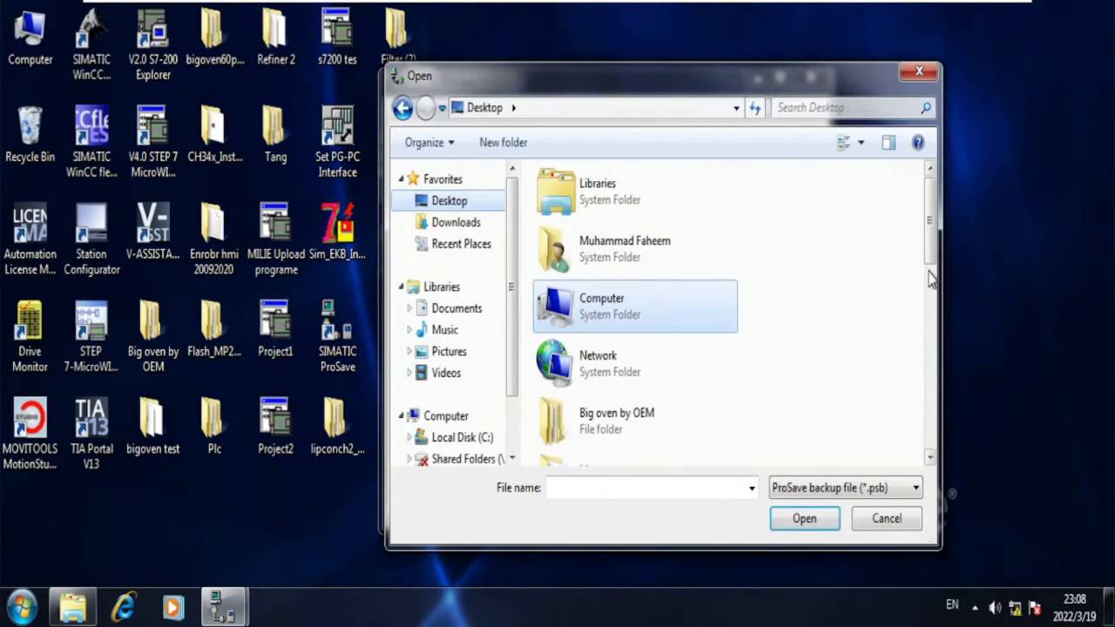
{"action": "scroll", "scroll_direction": "down", "scroll_amount": 3}
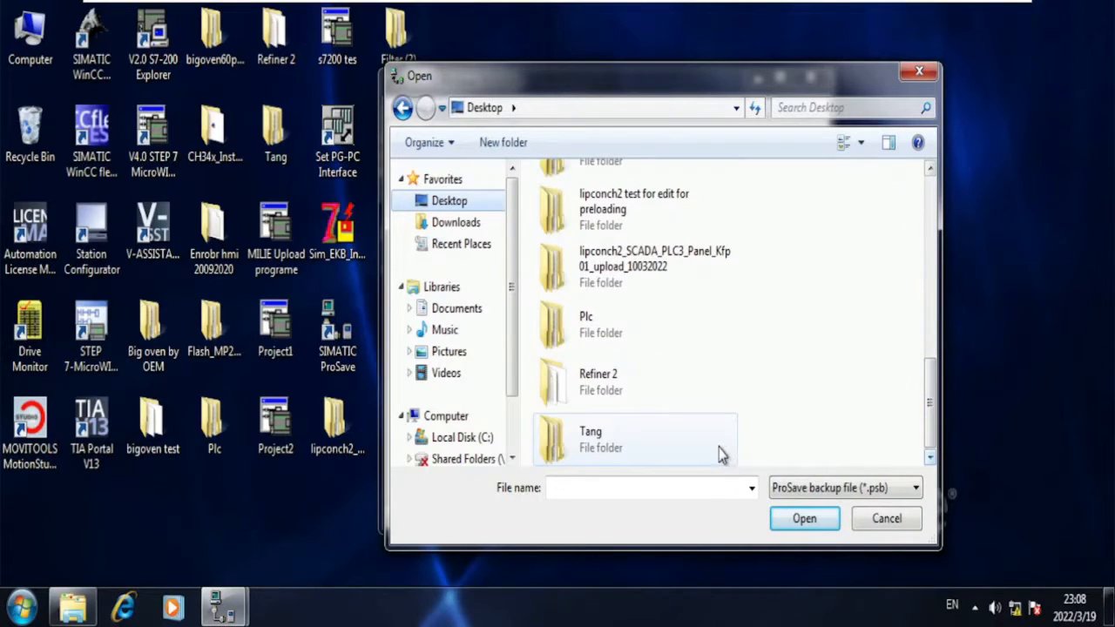
{"action": "double_click", "coordinate": [590, 432]}
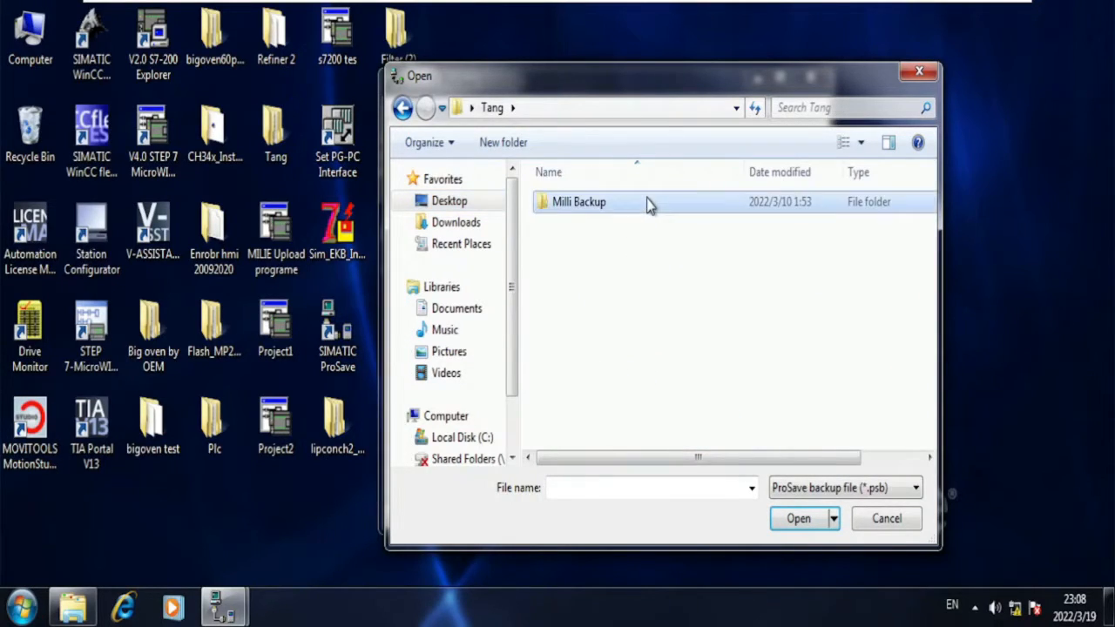
{"action": "double_click", "coordinate": [578, 202]}
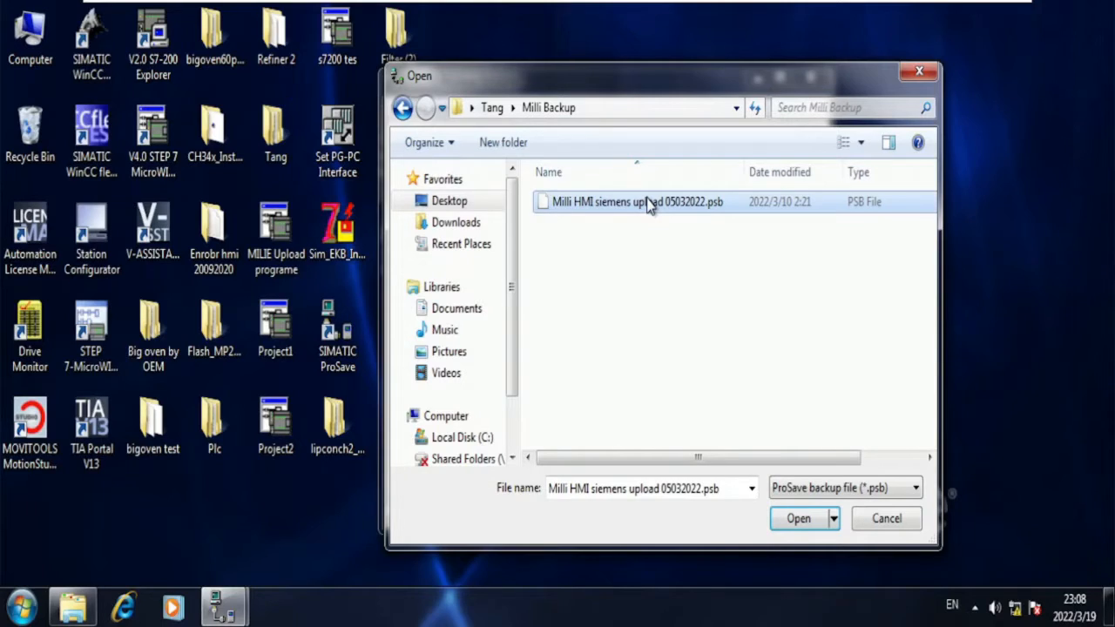
{"action": "mouse_move", "coordinate": [717, 216]}
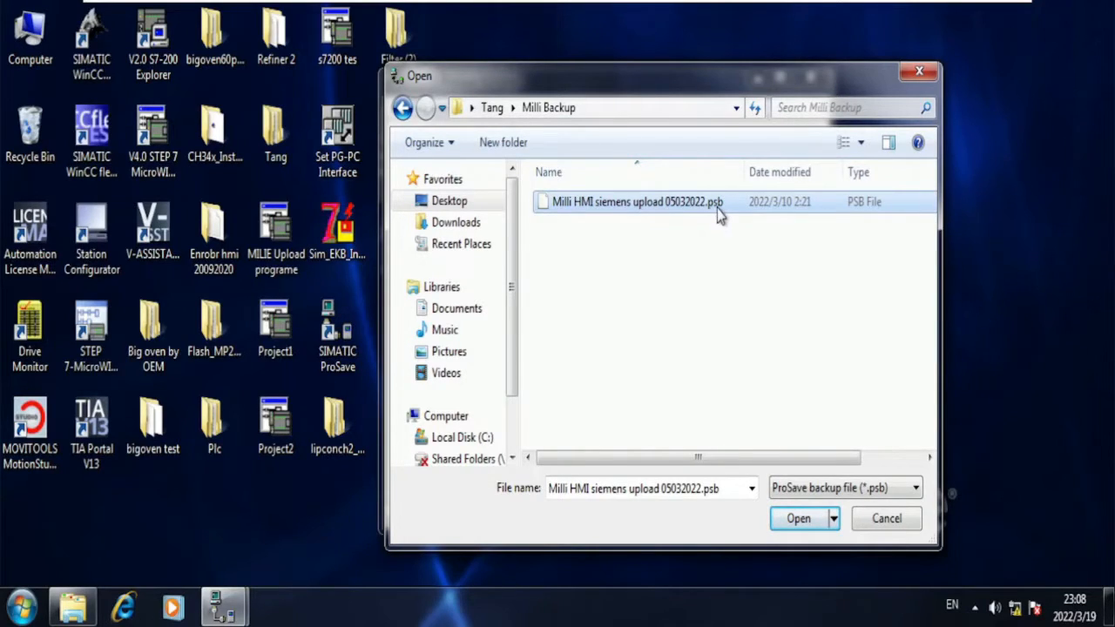
{"action": "mouse_move", "coordinate": [686, 404]}
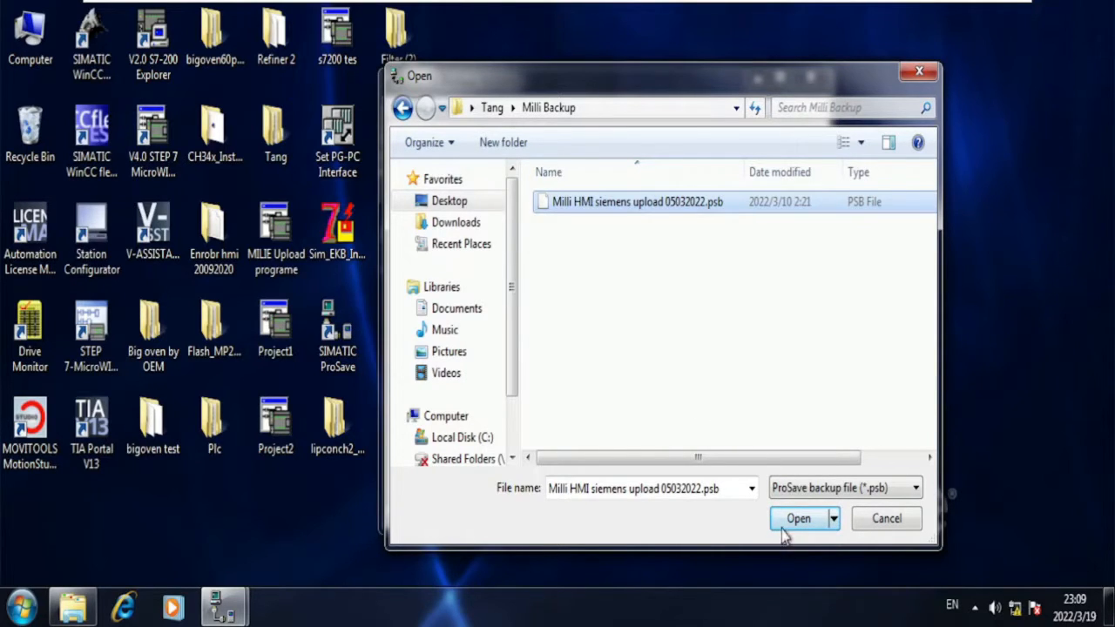
{"action": "left_click", "coordinate": [798, 519]}
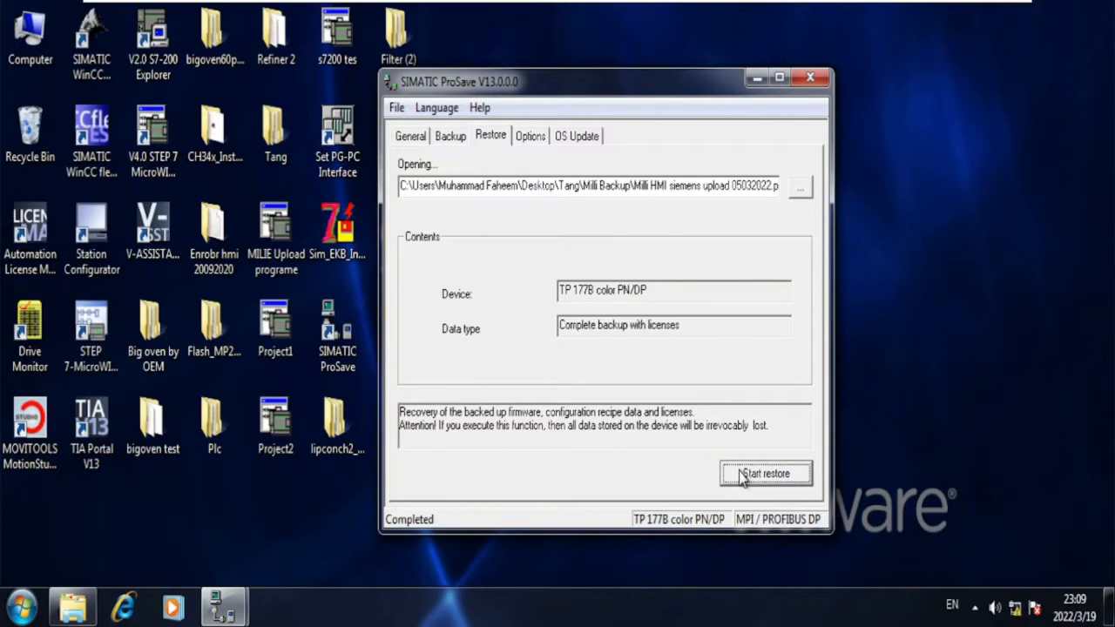
- Start restoring the complete backup with licenses to the TP 177B panel
{"action": "left_click", "coordinate": [764, 474]}
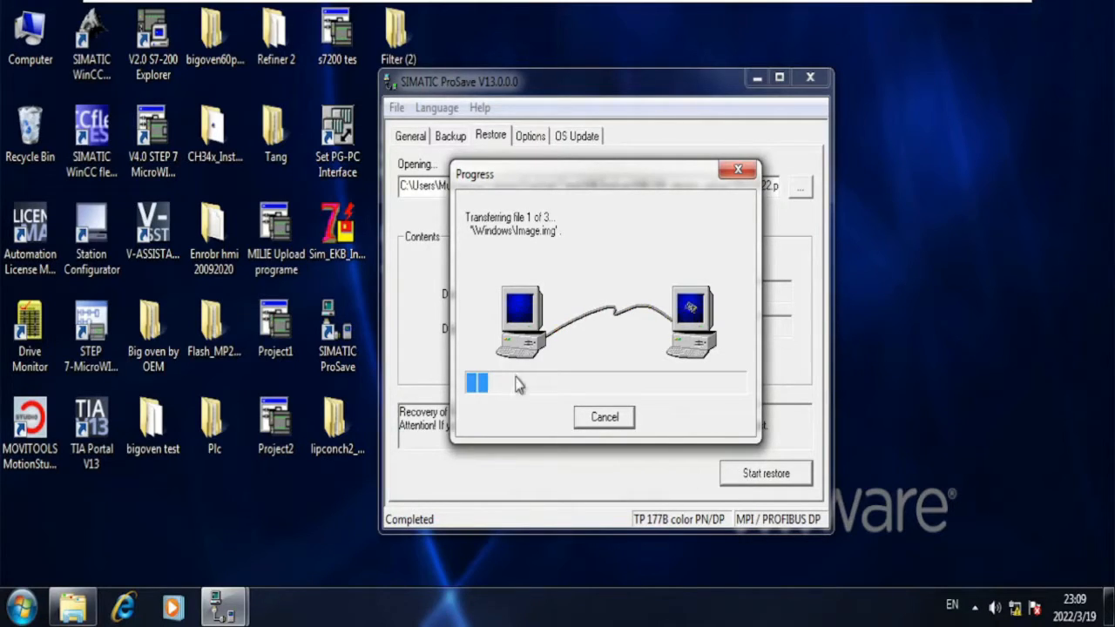
{"action": "mouse_move", "coordinate": [555, 379]}
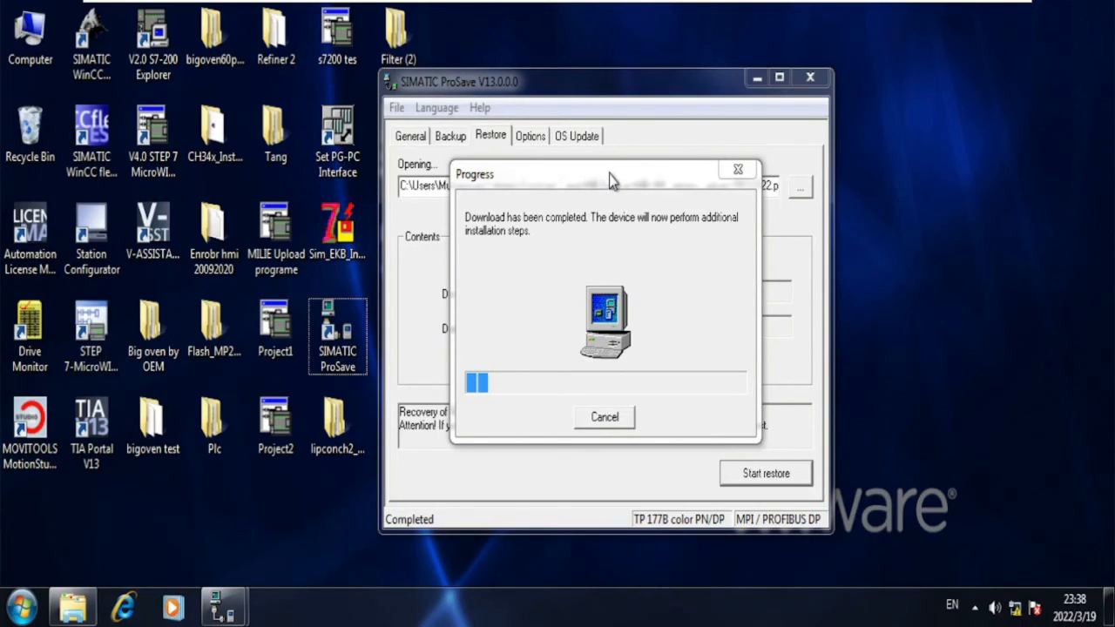
- Move the Progress window right of ProSave so restore details stay visible
{"action": "left_click_drag", "start_coordinate": [609, 174], "coordinate": [844, 77]}
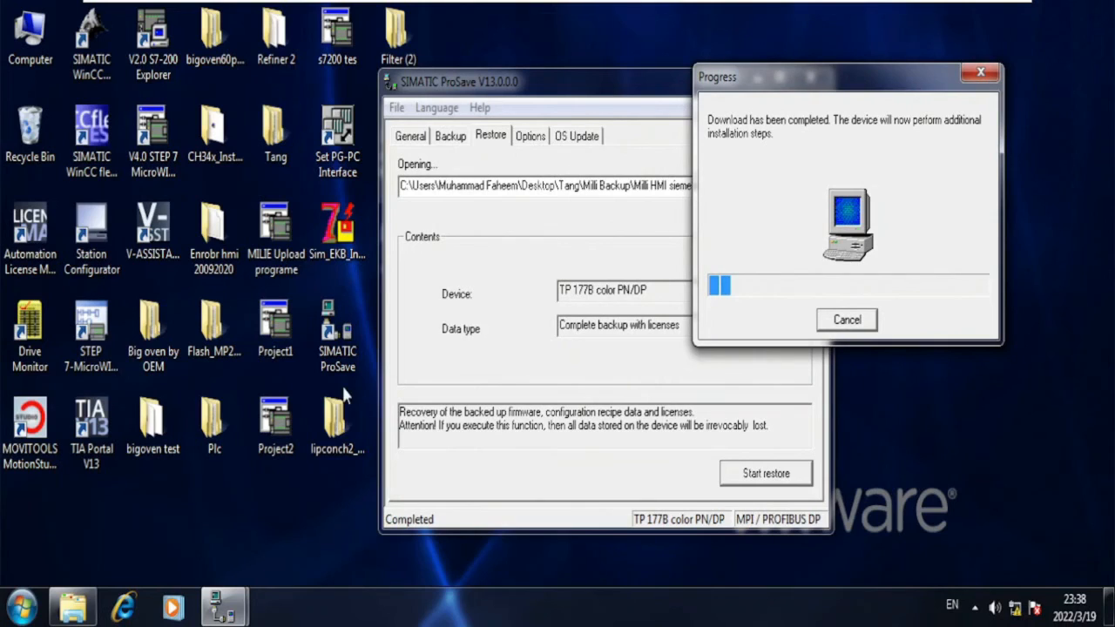
{"action": "left_click", "coordinate": [17, 606]}
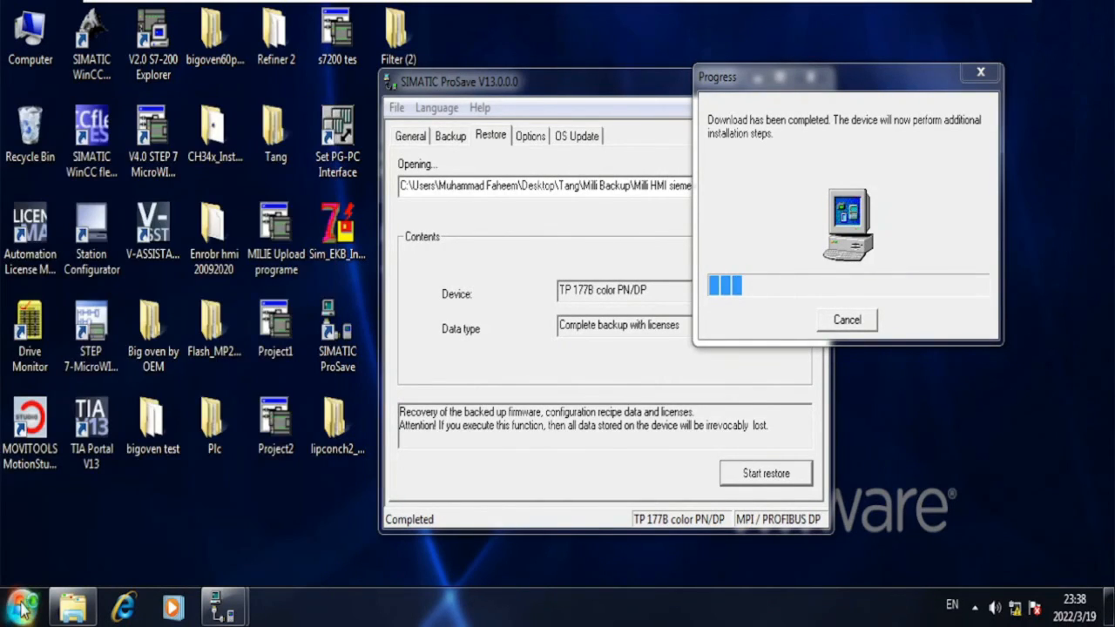
{"action": "mouse_move", "coordinate": [21, 606]}
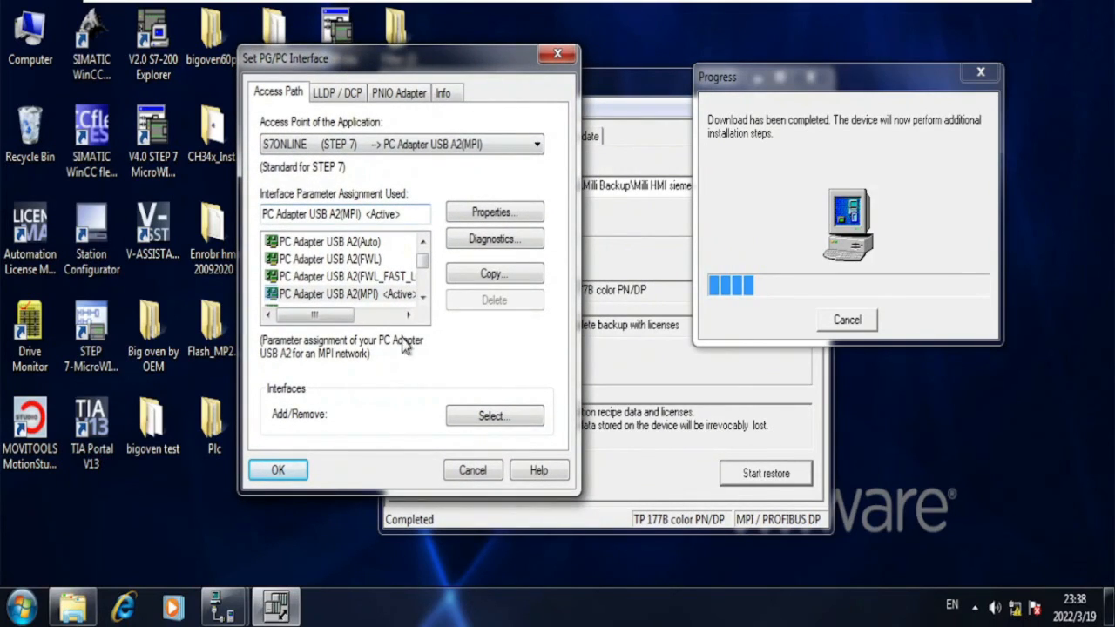
{"action": "mouse_move", "coordinate": [850, 303]}
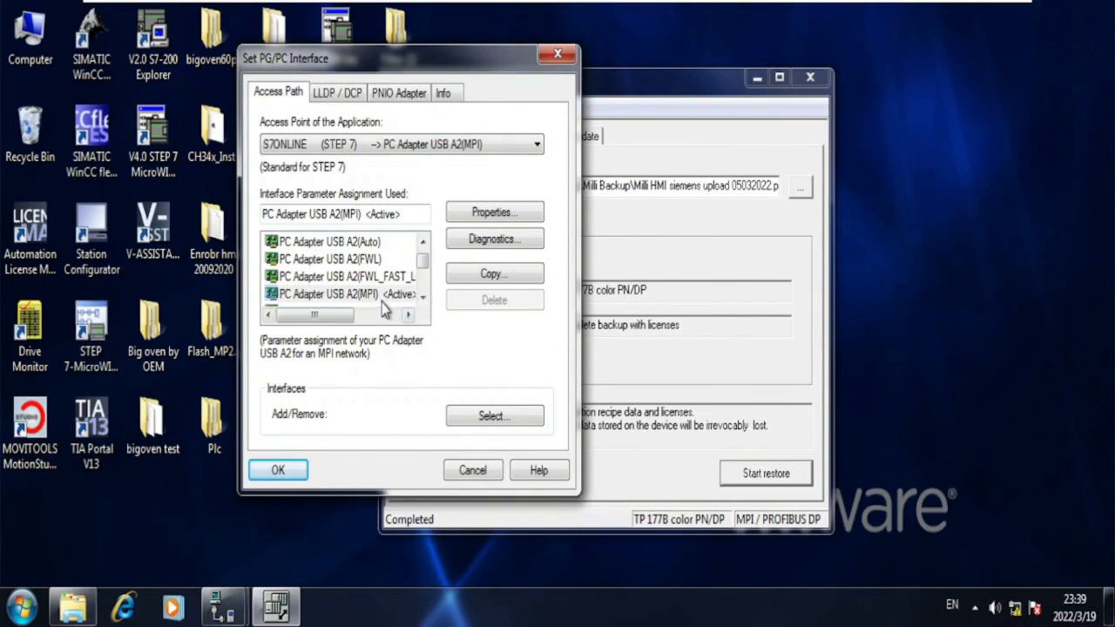
{"action": "mouse_move", "coordinate": [383, 303]}
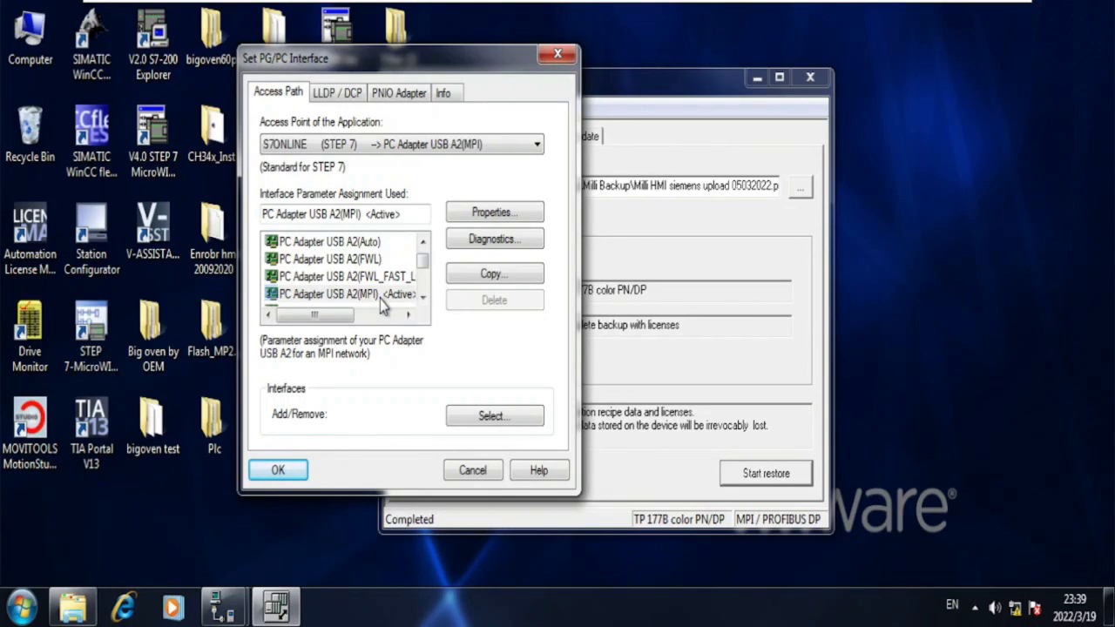
{"action": "mouse_move", "coordinate": [378, 303]}
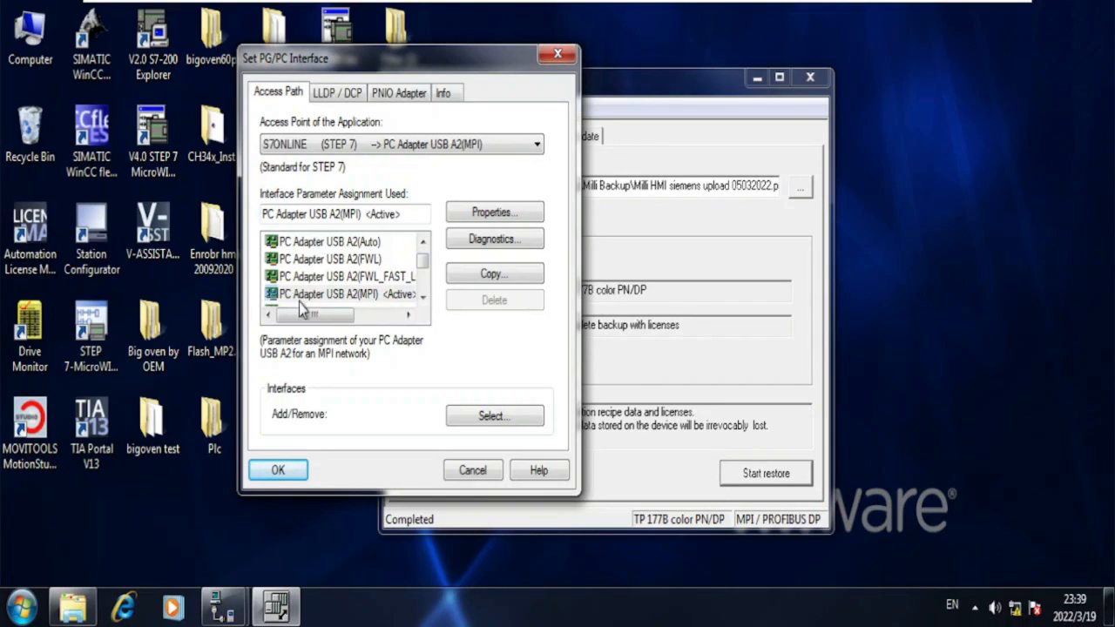
{"action": "mouse_move", "coordinate": [345, 310]}
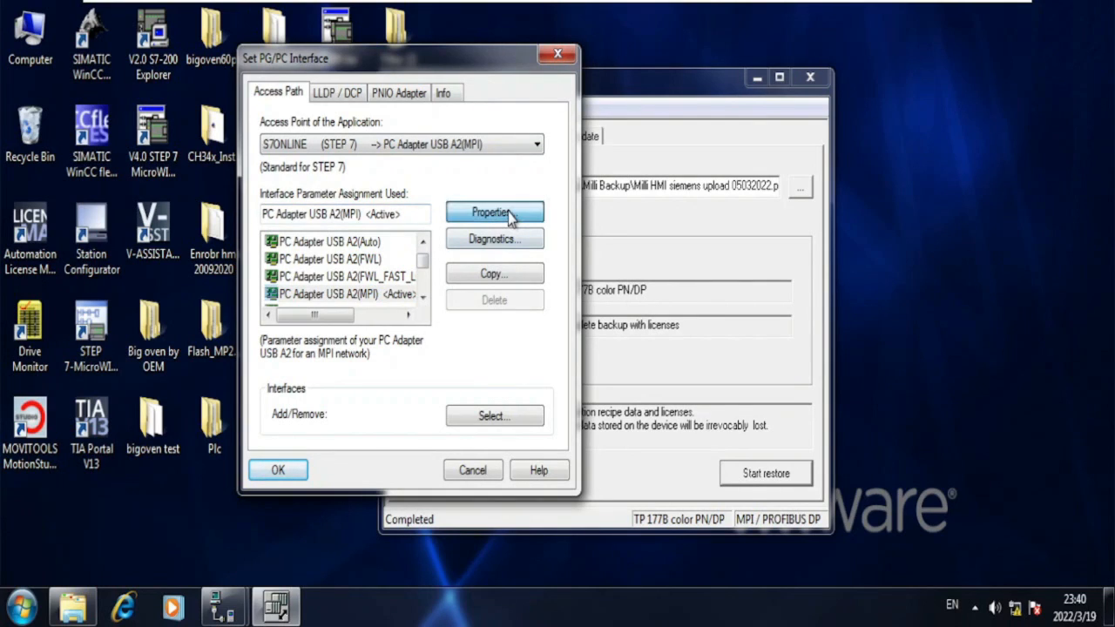
{"action": "left_click", "coordinate": [495, 213]}
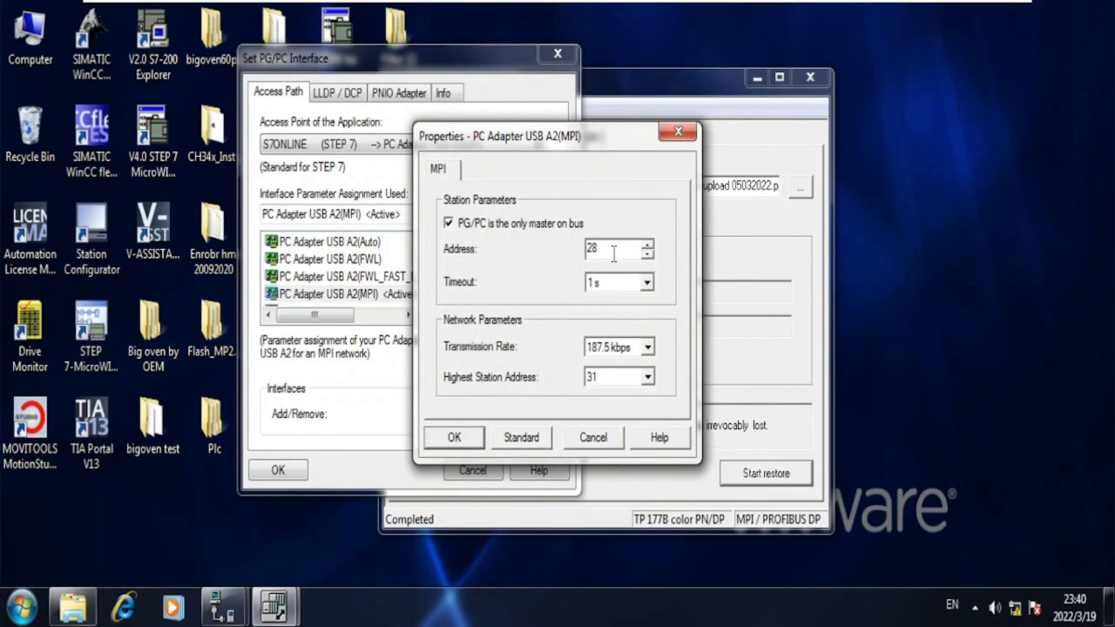
{"action": "mouse_move", "coordinate": [491, 387]}
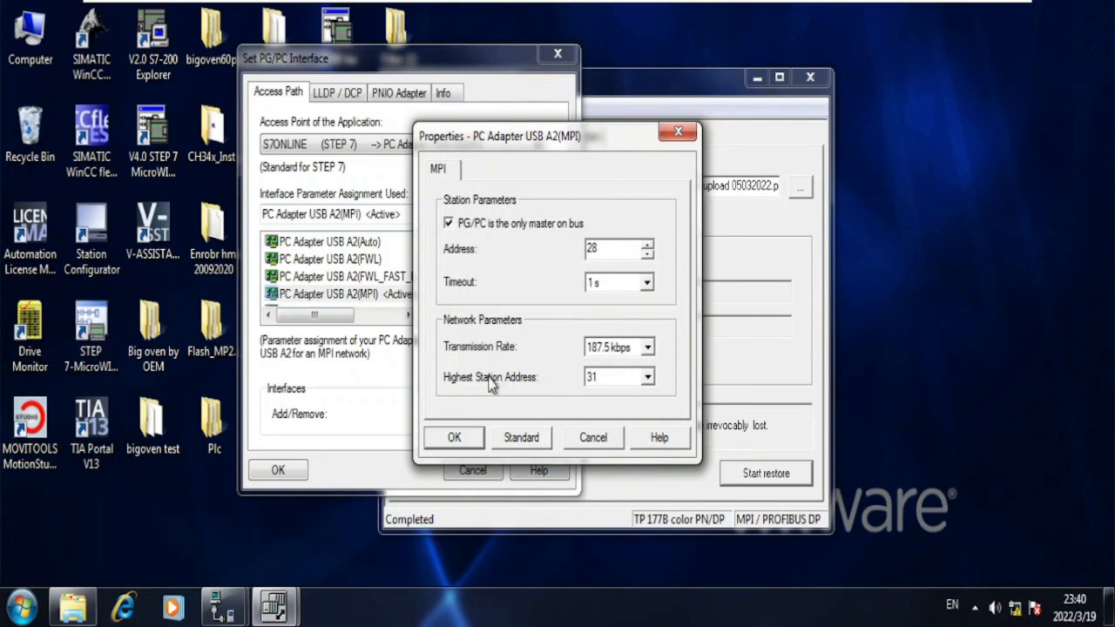
{"action": "left_click", "coordinate": [452, 437]}
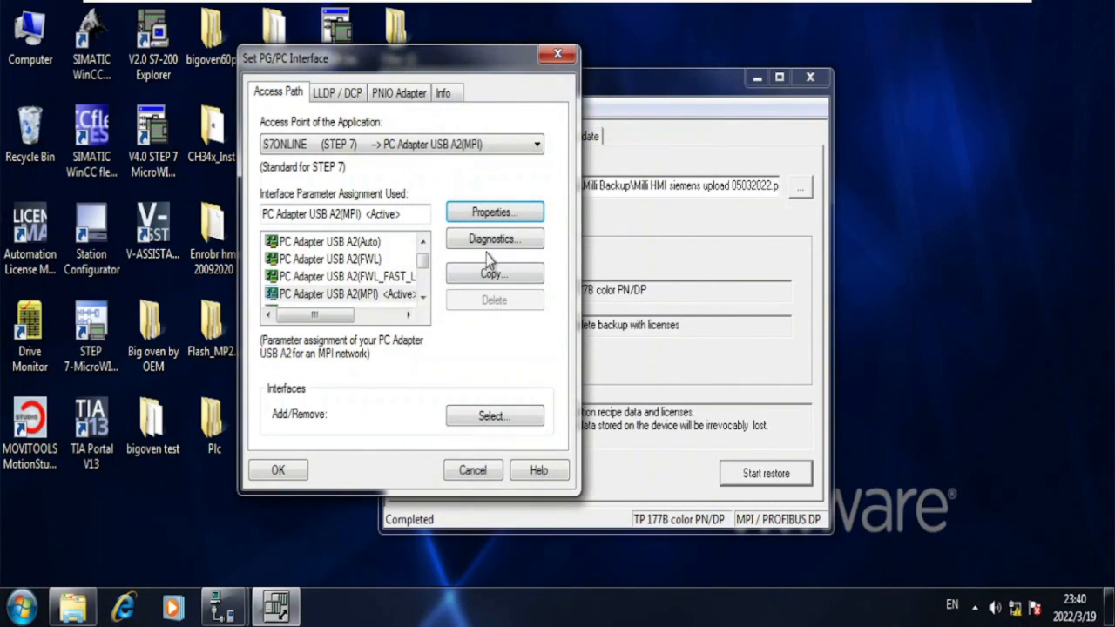